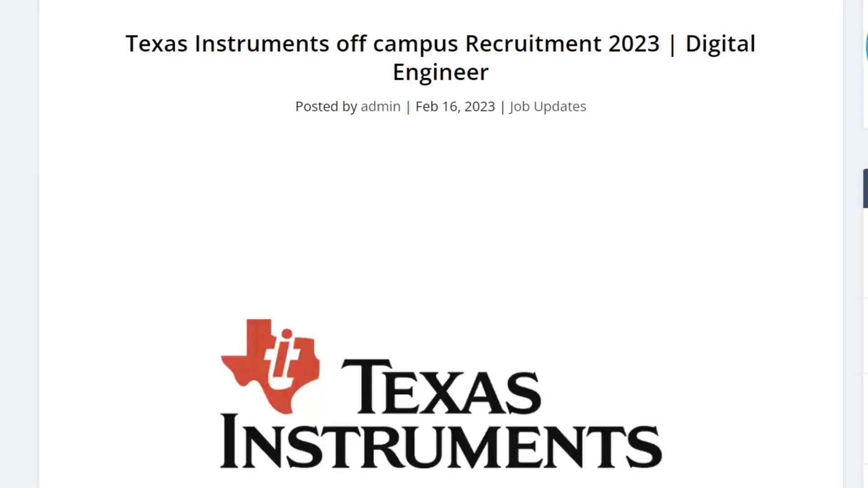
mouse_move(647, 110)
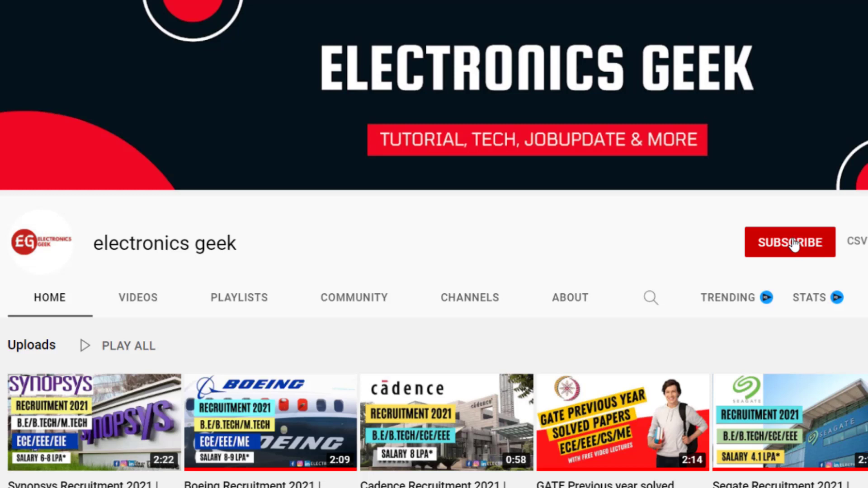
Step: Reach the 'How to Apply for Texas Instruments Recruitment 2023?' section with its Apply Here link
left_click(789, 242)
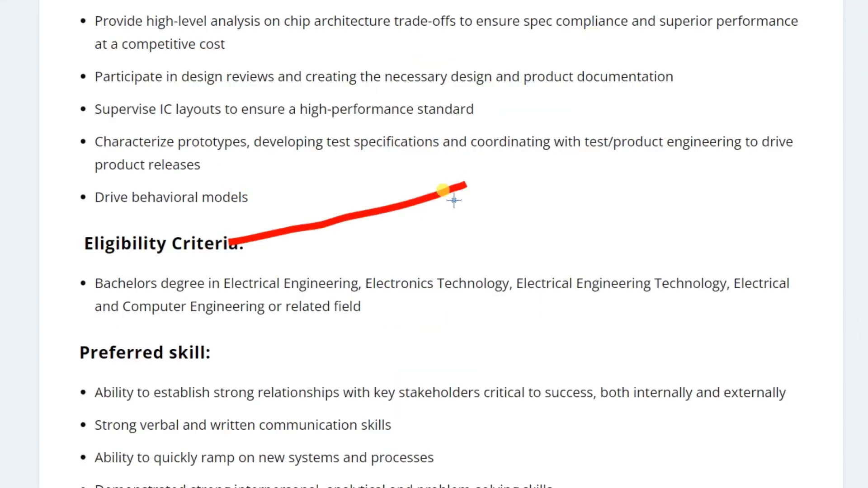
mouse_move(193, 308)
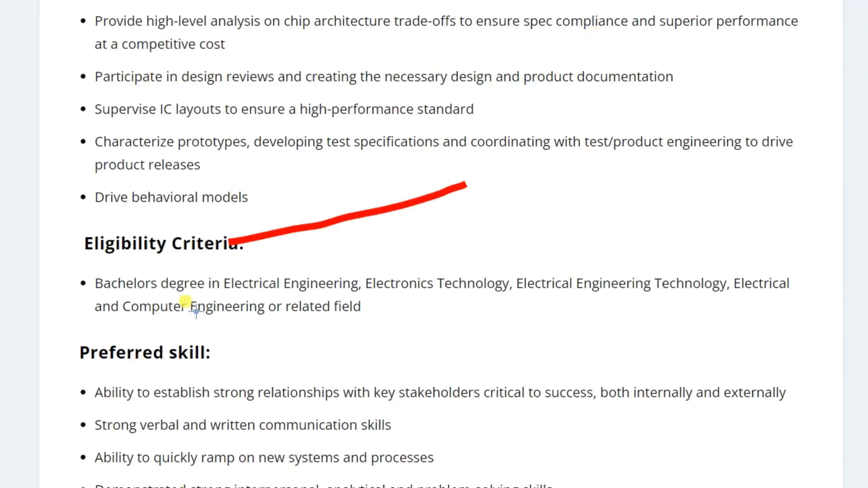
mouse_move(332, 307)
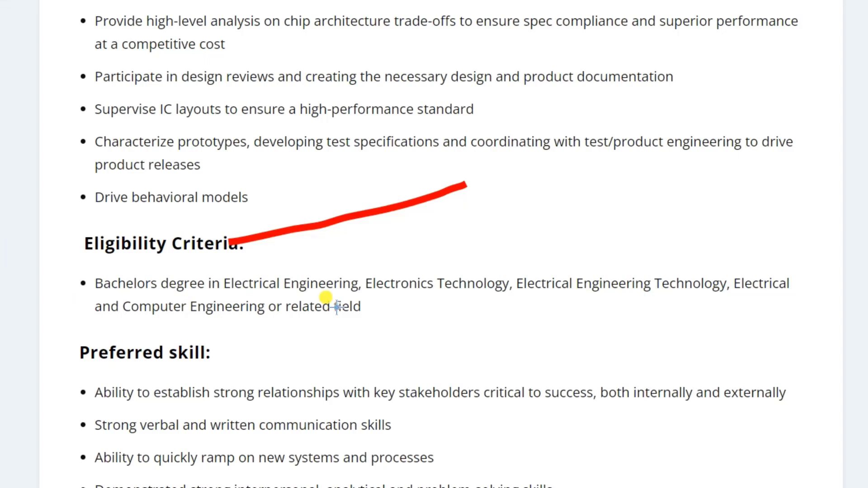
mouse_move(404, 307)
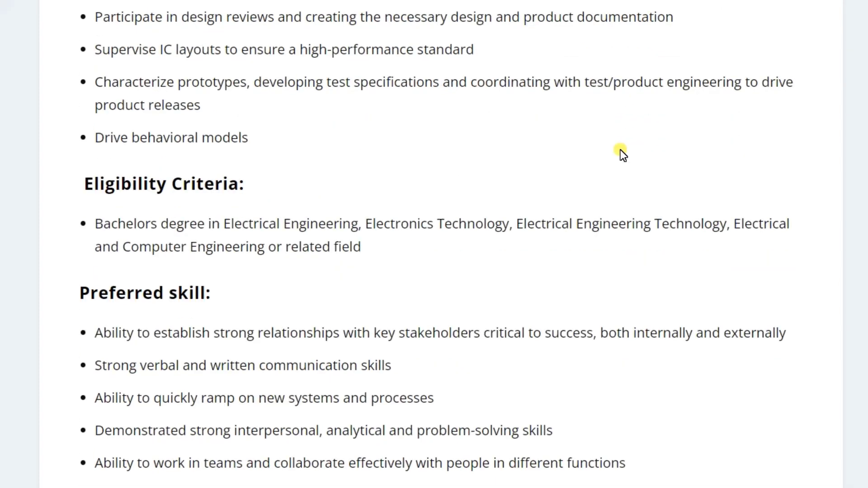
scroll("down", 3)
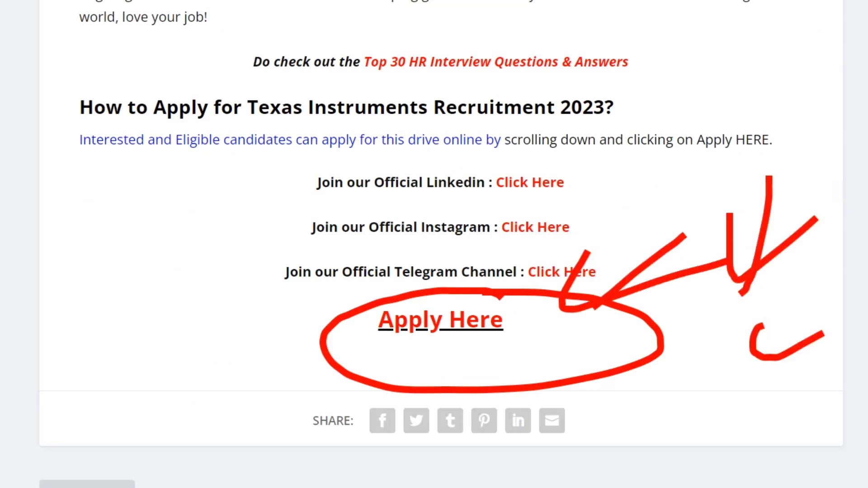
Step: Follow Apply Here to the Digital Engineer posting and apply online, reaching the sign-in options
left_click(439, 319)
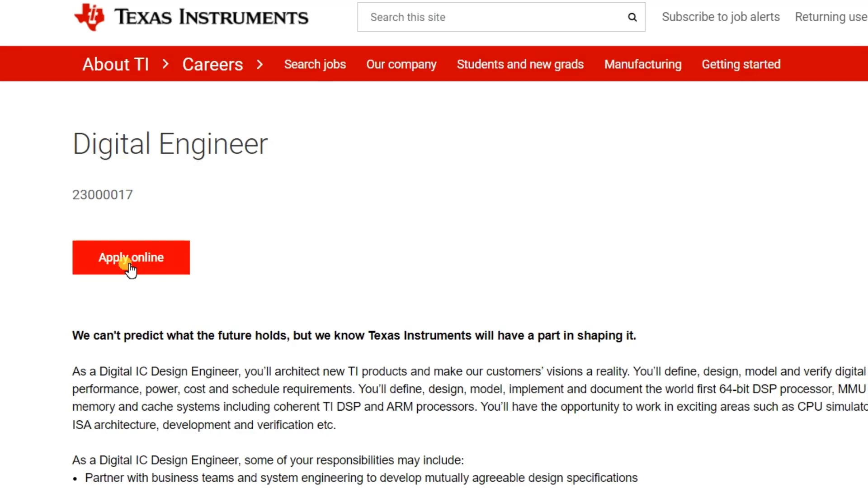
left_click(131, 257)
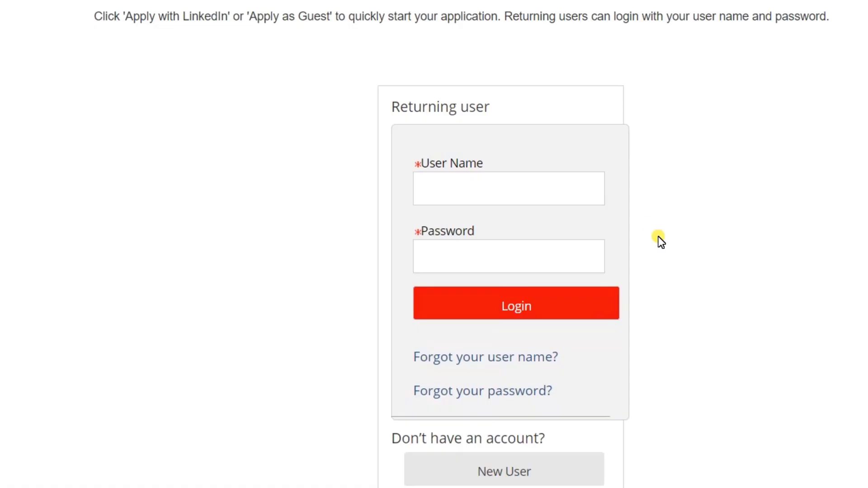
scroll("down", 3)
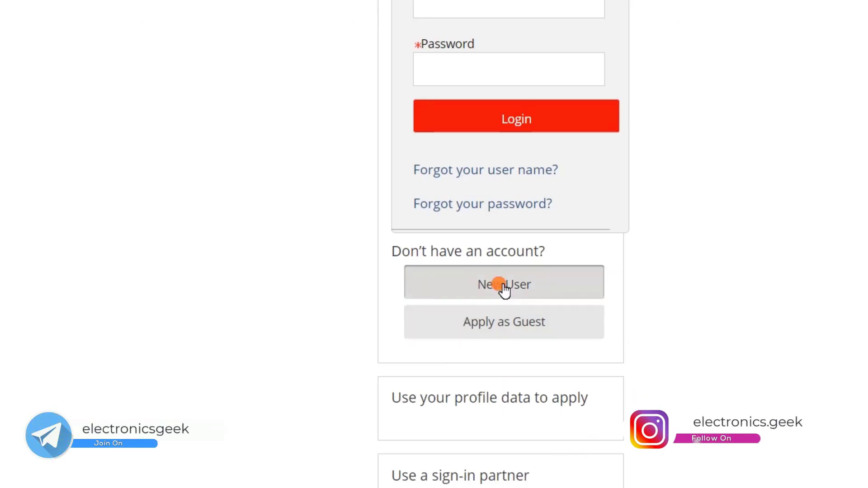
mouse_move(564, 305)
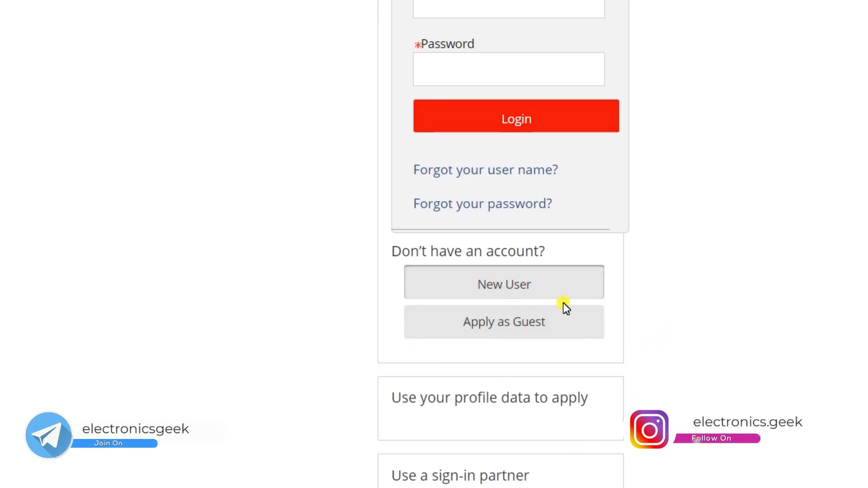
mouse_move(545, 287)
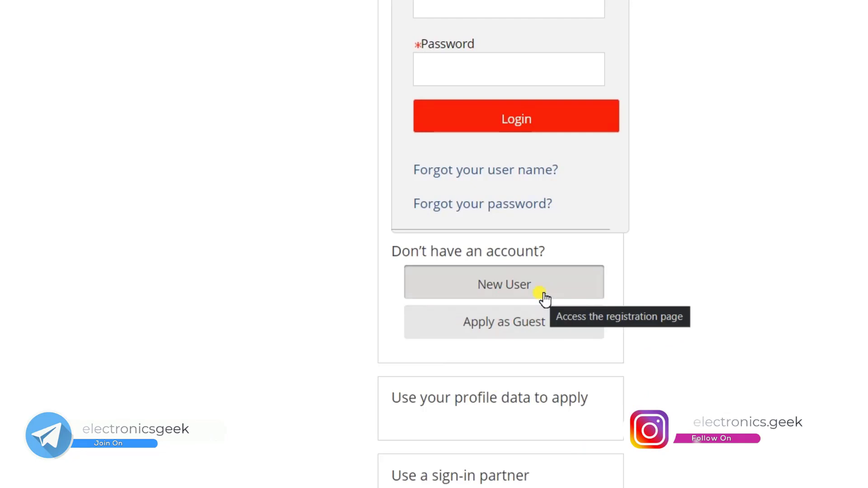
Step: Start a New User account on the Create an account form and register
left_click(503, 282)
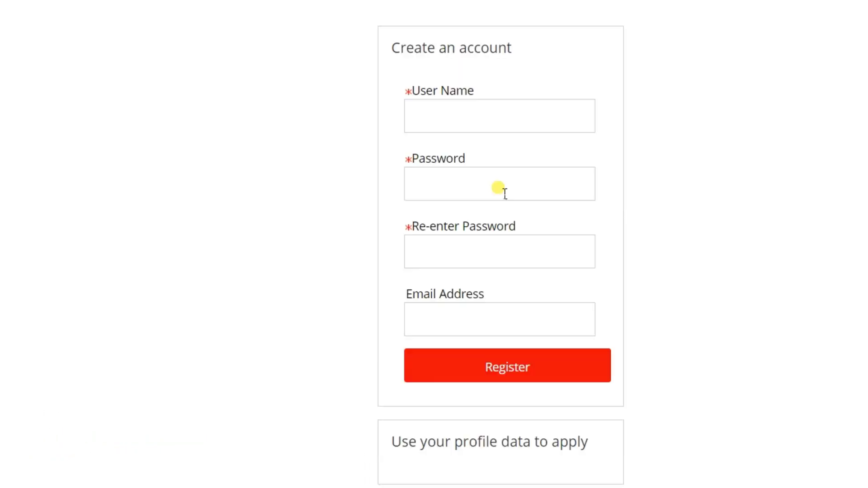
mouse_move(456, 80)
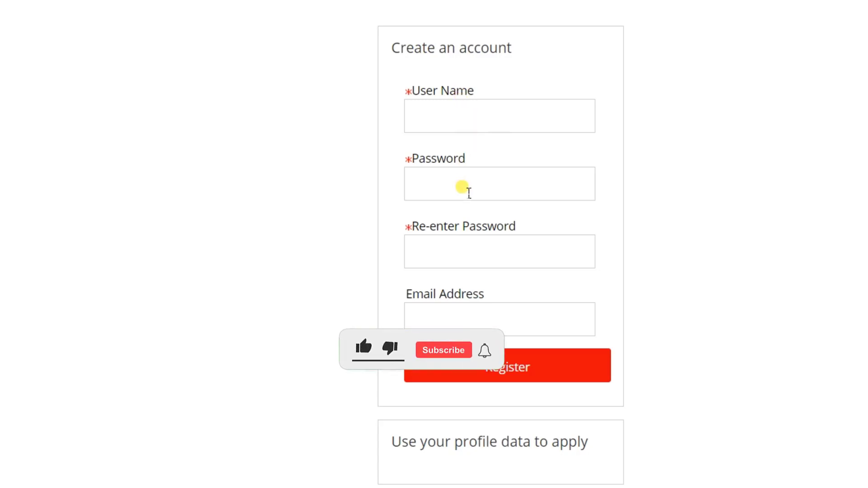
scroll("down", 3)
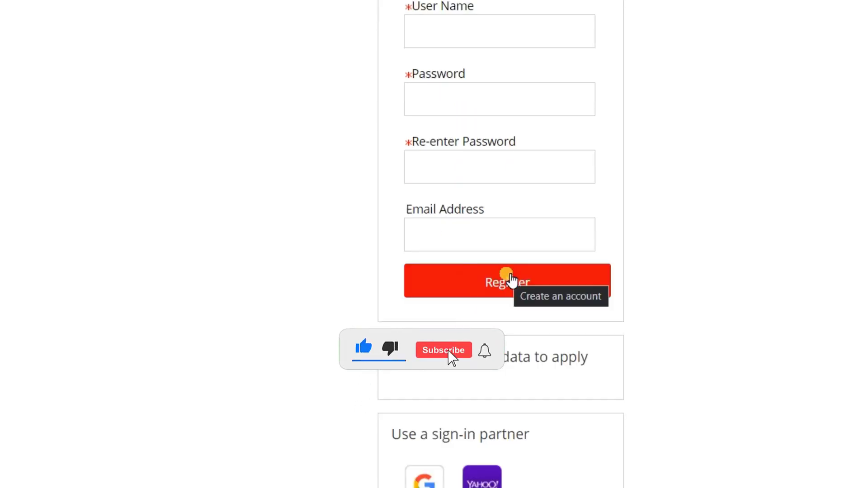
scroll("down", 3)
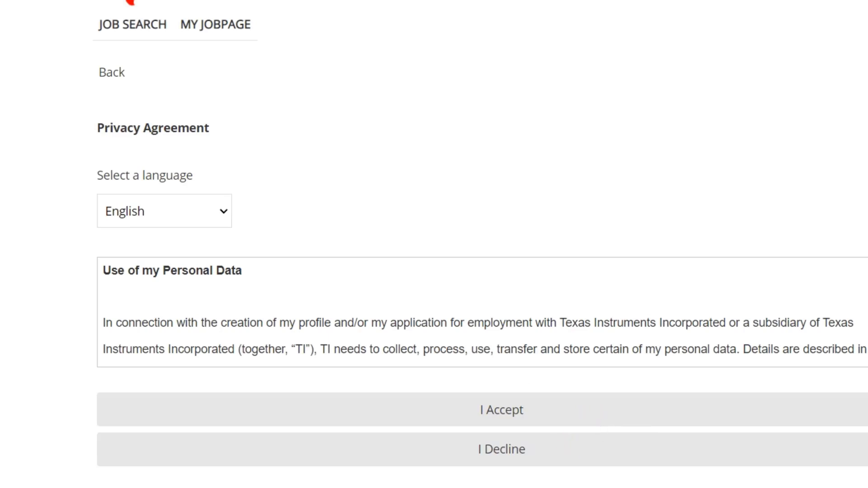
Step: Accept the Privacy Agreement to proceed to Resume Upload
left_click(499, 410)
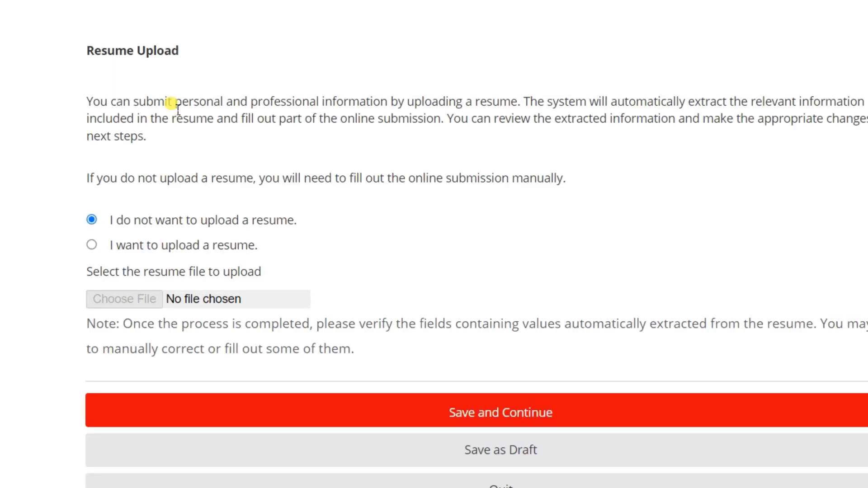
mouse_move(143, 261)
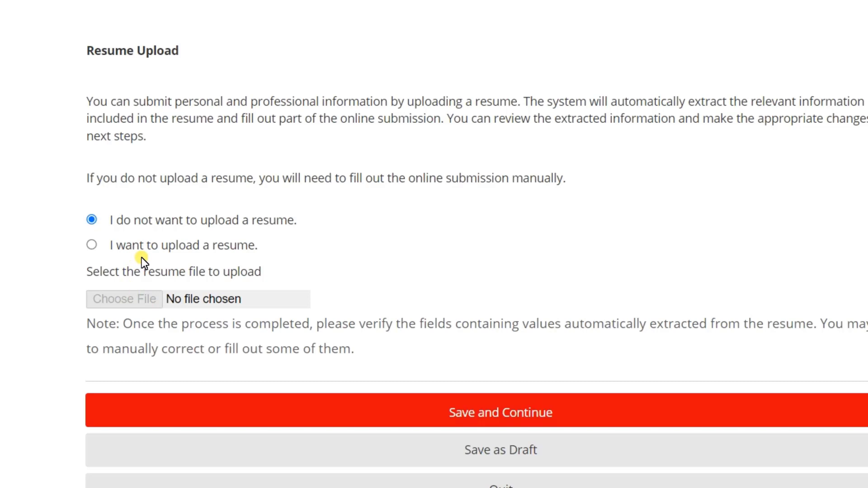
mouse_move(121, 221)
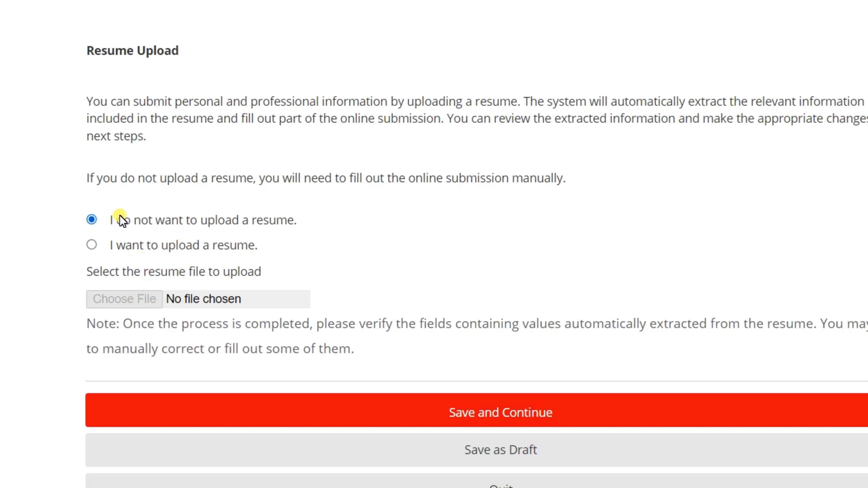
mouse_move(261, 230)
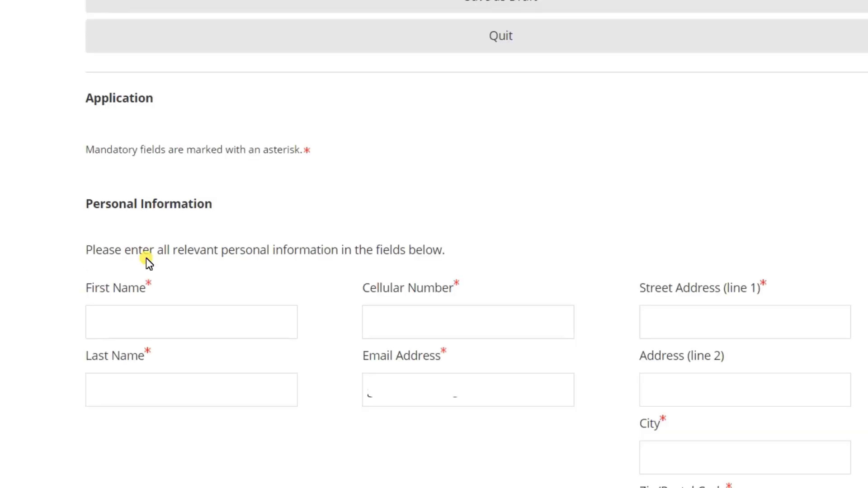
mouse_move(185, 375)
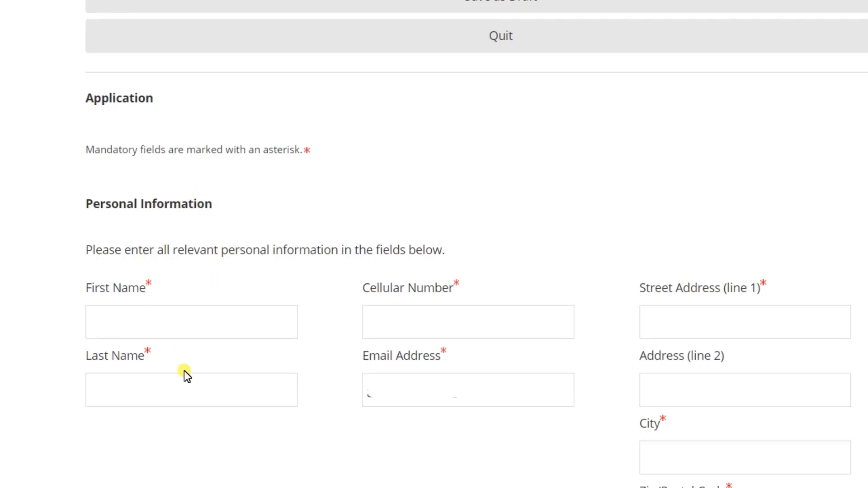
mouse_move(449, 313)
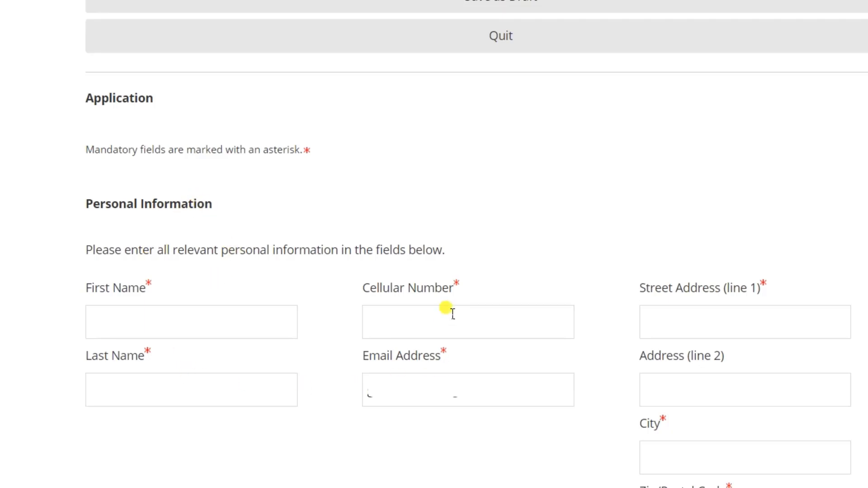
Step: Choose Bachelor's Degree as education level and save the page to continue
scroll("down", 3)
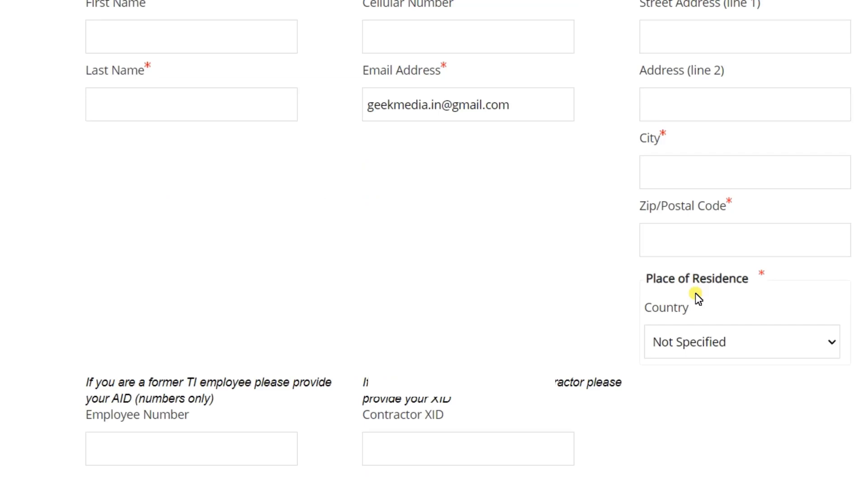
scroll("down", 3)
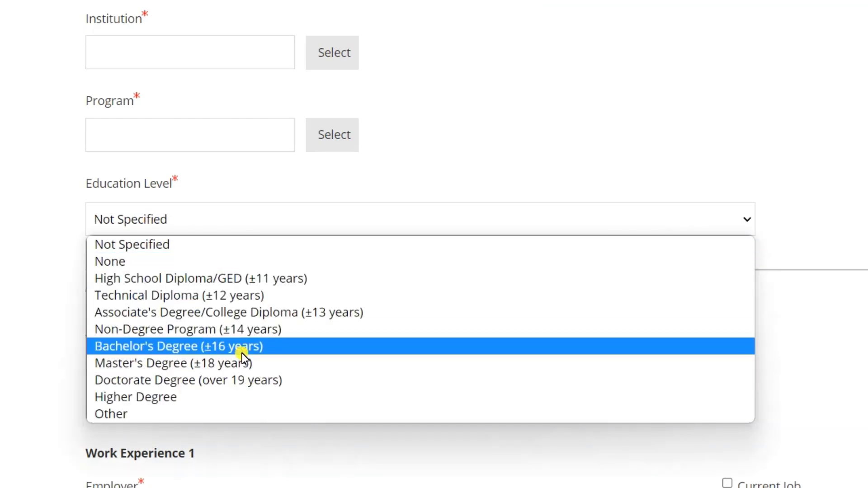
left_click(178, 346)
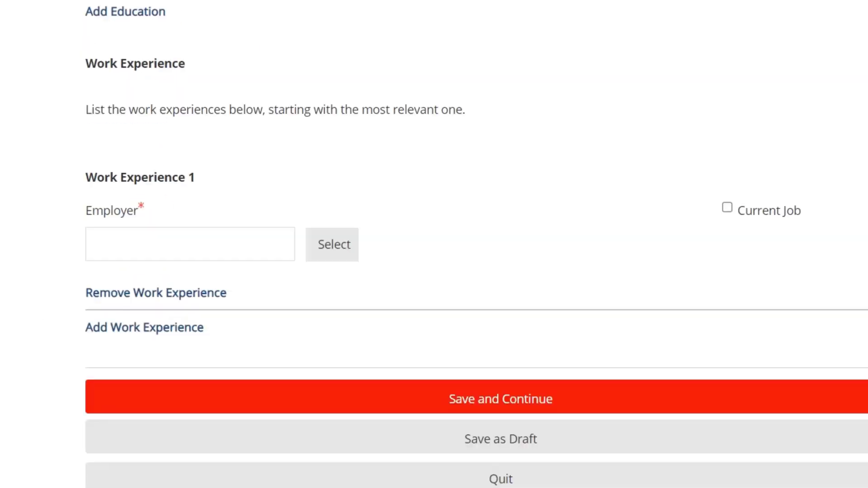
mouse_move(180, 244)
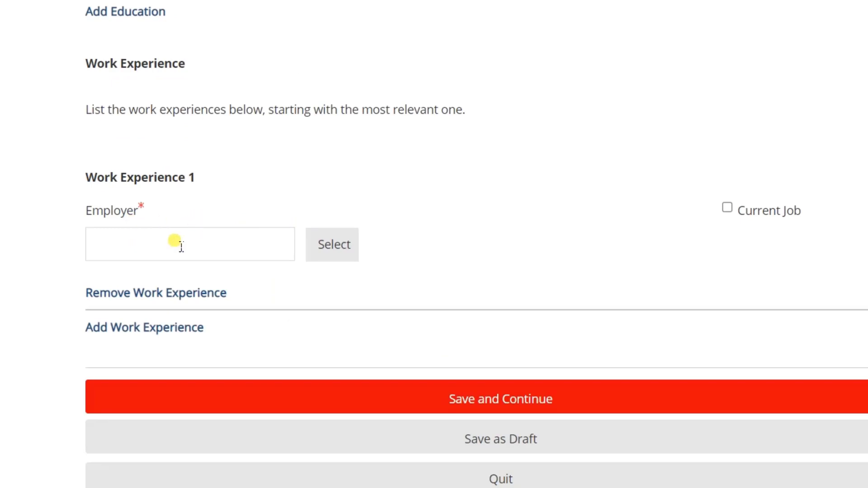
mouse_move(179, 304)
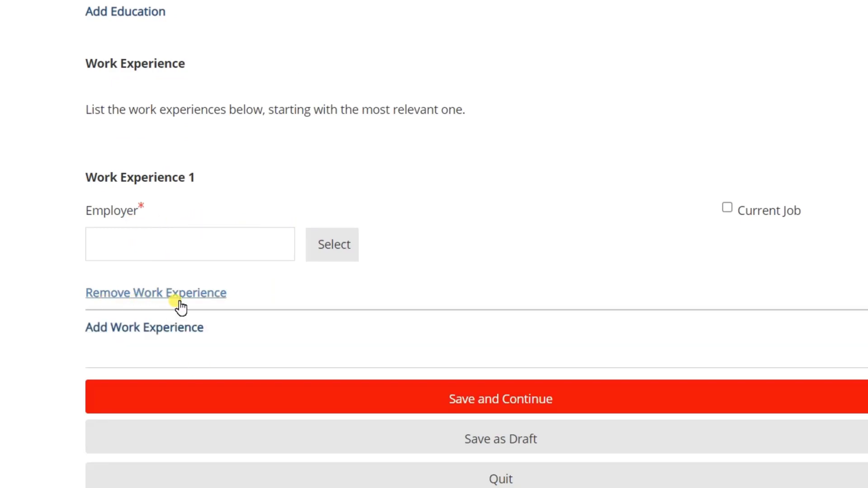
mouse_move(173, 303)
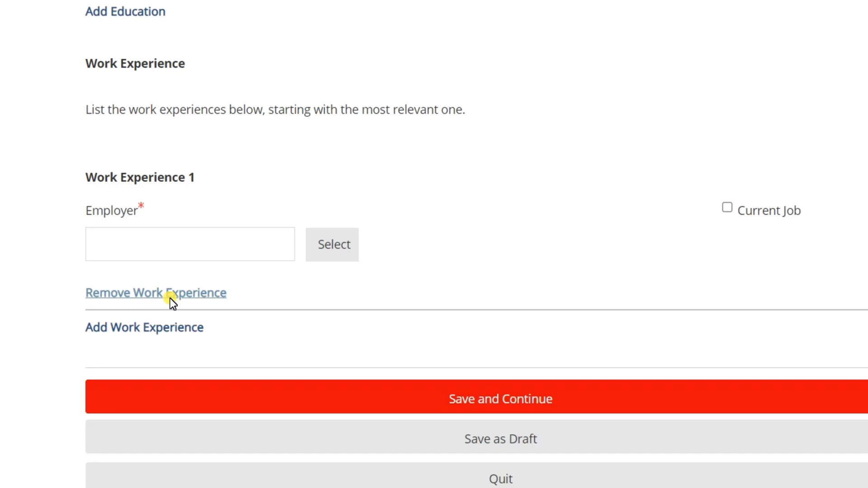
left_click(155, 293)
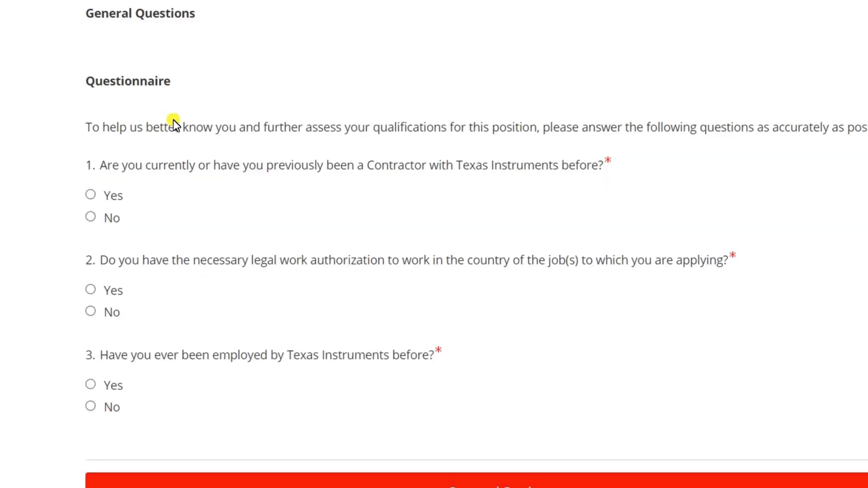
mouse_move(252, 182)
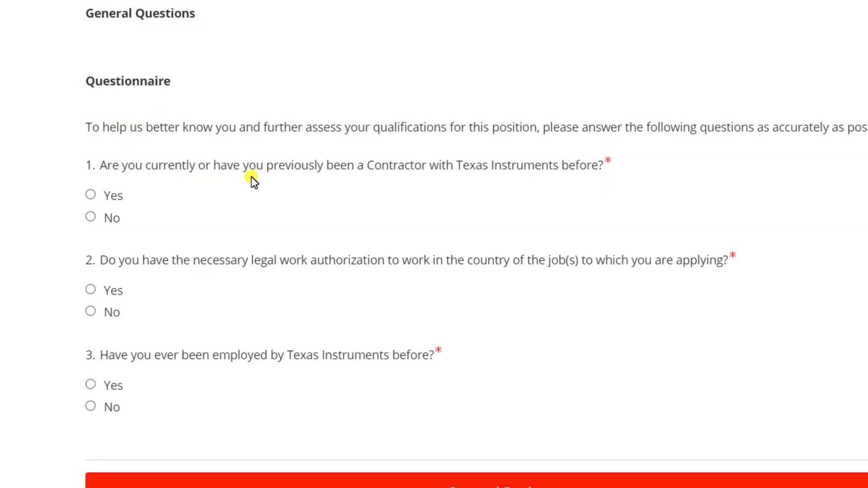
mouse_move(204, 195)
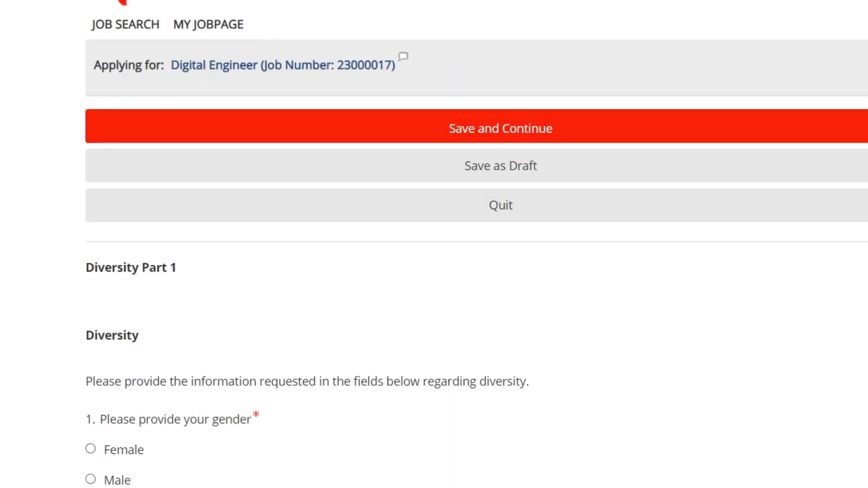
Step: Answer Male under Diversity Part 1 and save to continue to File Attachments
scroll("down", 3)
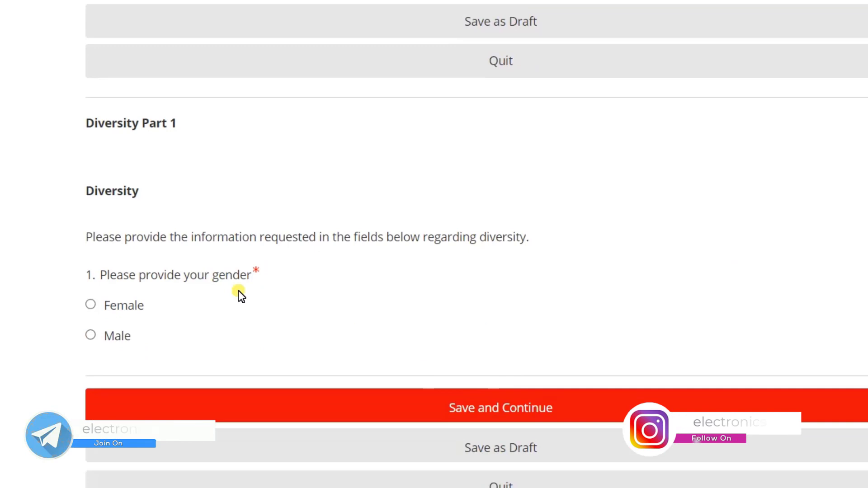
left_click(91, 336)
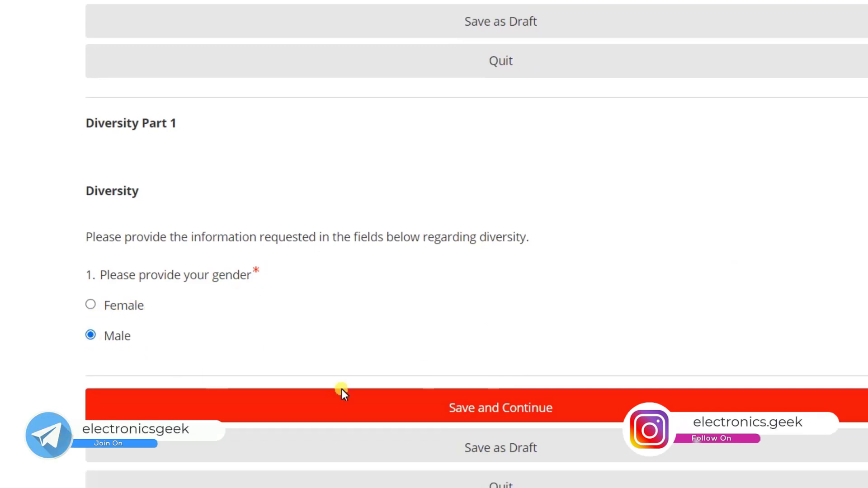
left_click(500, 407)
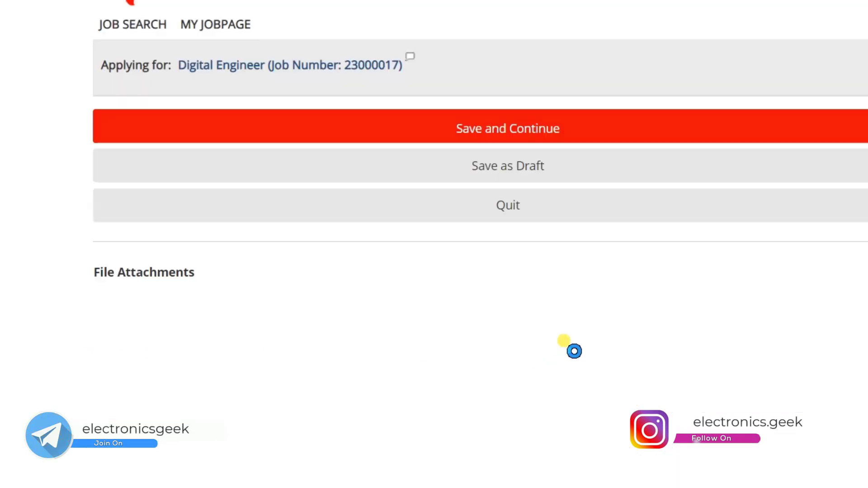
Step: Skip attaching a file and continue to the eSignature certification statement
scroll("down", 3)
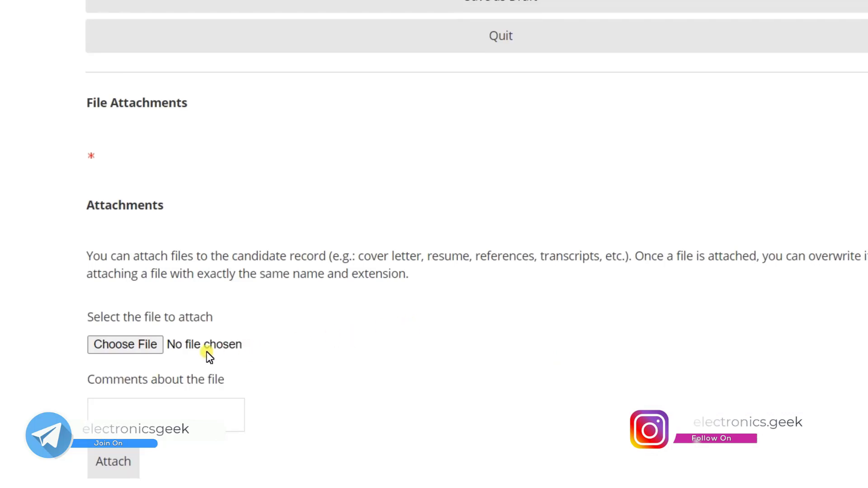
mouse_move(125, 345)
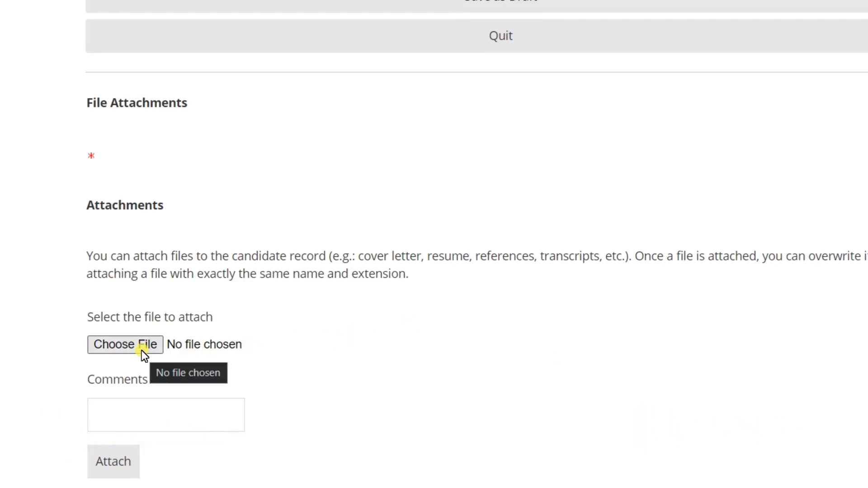
scroll("down", 3)
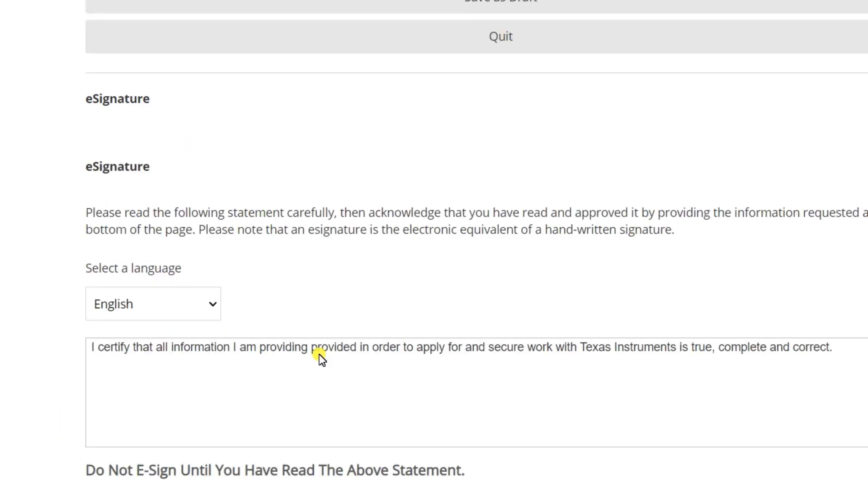
scroll("down", 3)
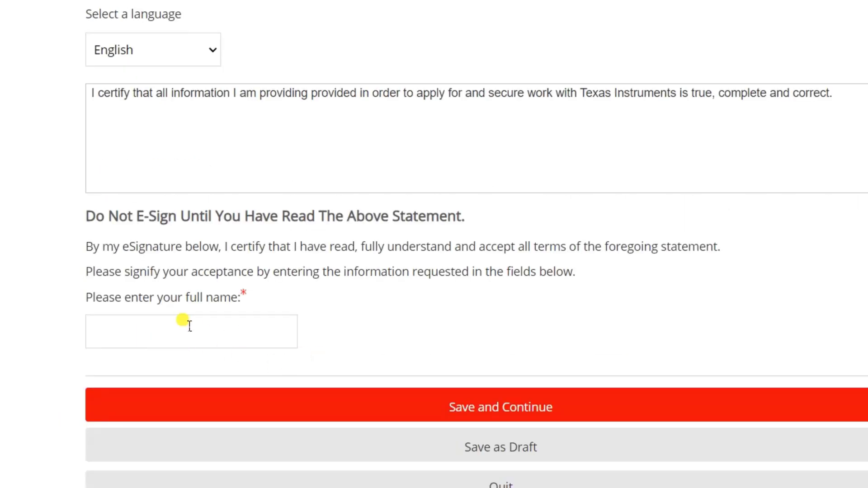
mouse_move(469, 393)
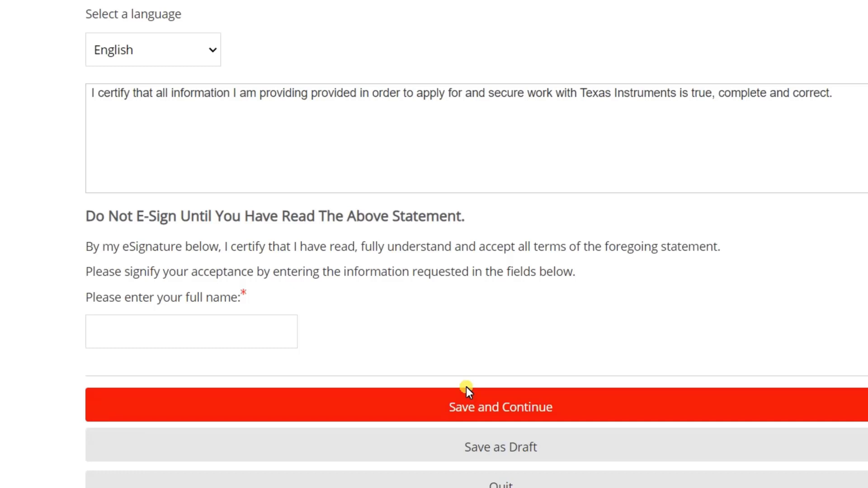
mouse_move(553, 338)
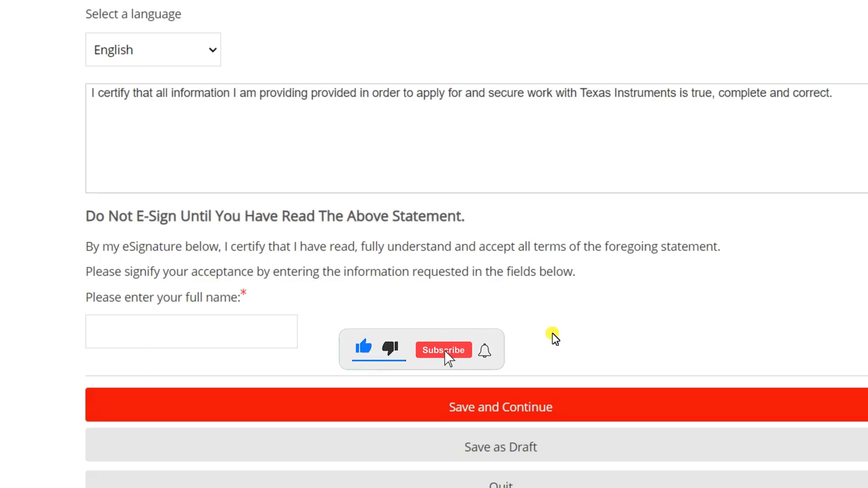
left_click(442, 350)
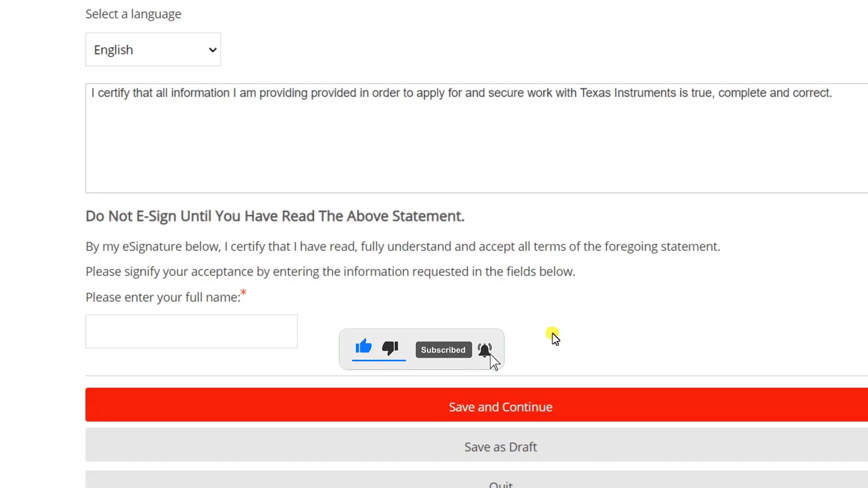